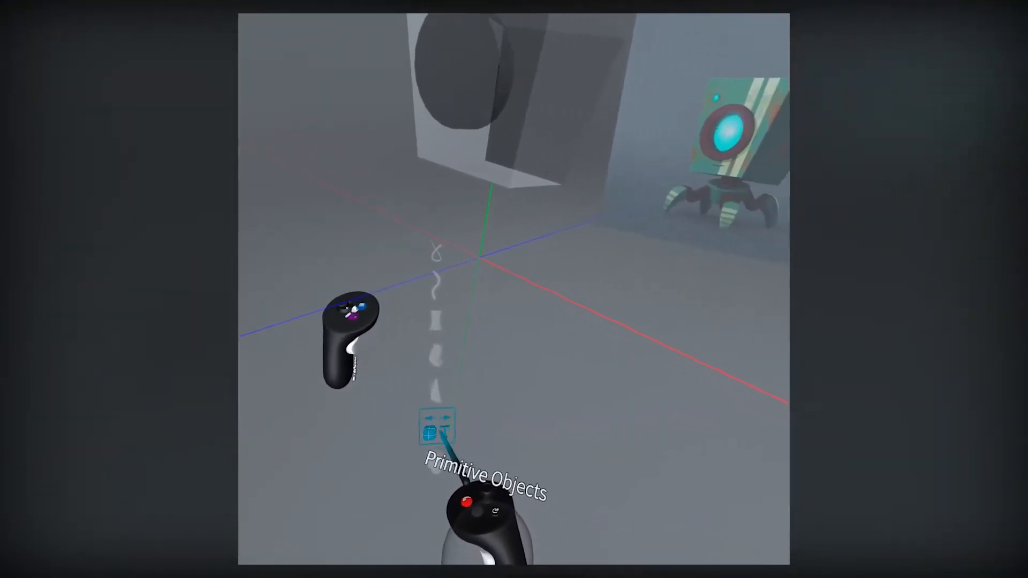
Step: Open the Primitive Objects tool so its shape options appear in the panel
click(434, 430)
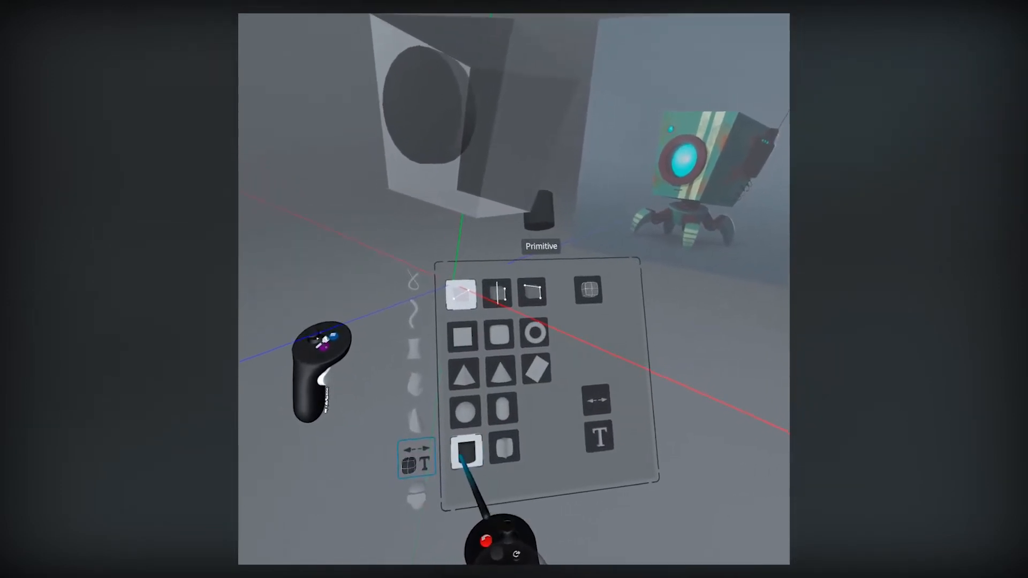